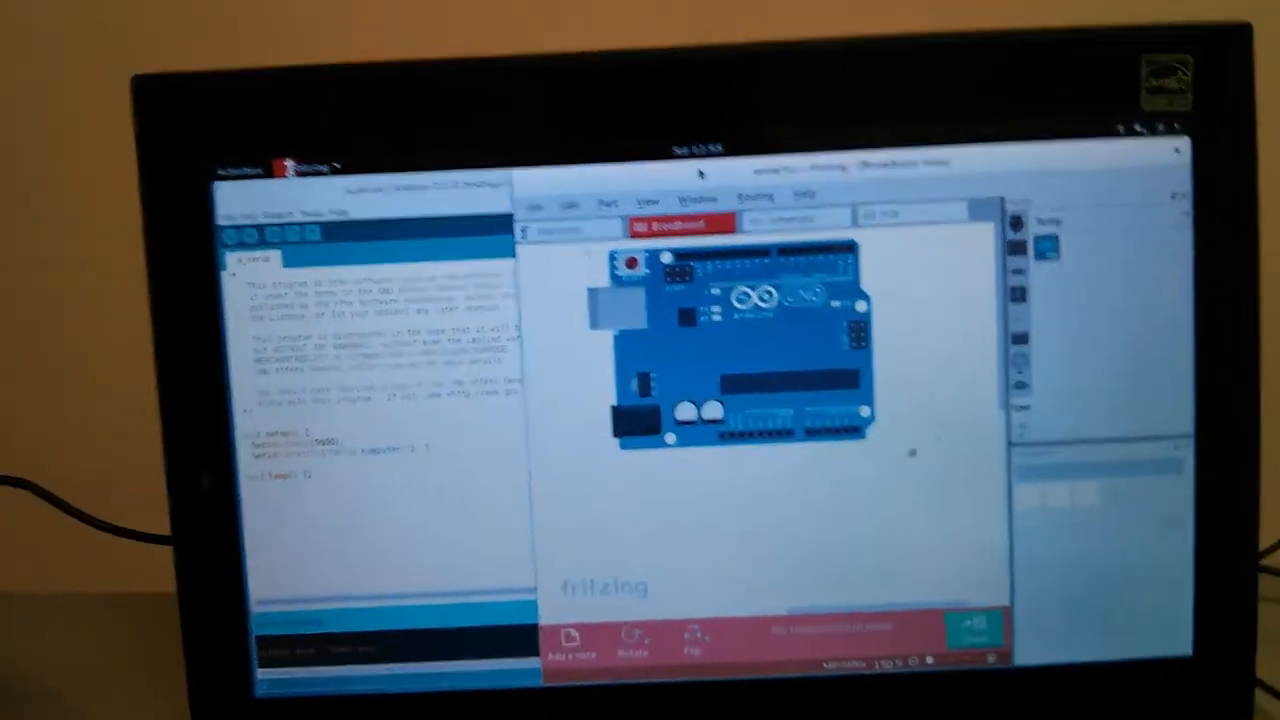
# Open Fritzing's File menu over the serial.fzz breadboard view.
pyautogui.click(499, 261)
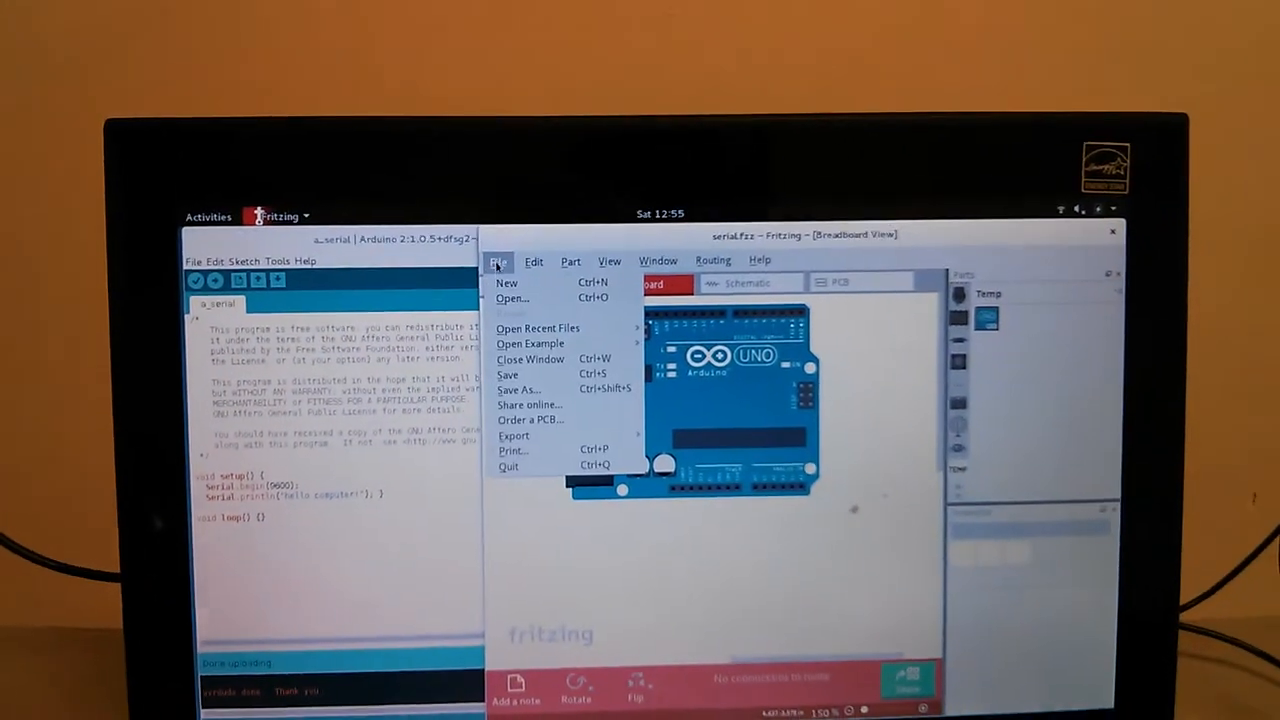
# Open left-sonar.fzz from challenge-bot-232f7a's b_left_sonar build-stage folder.
pyautogui.click(512, 298)
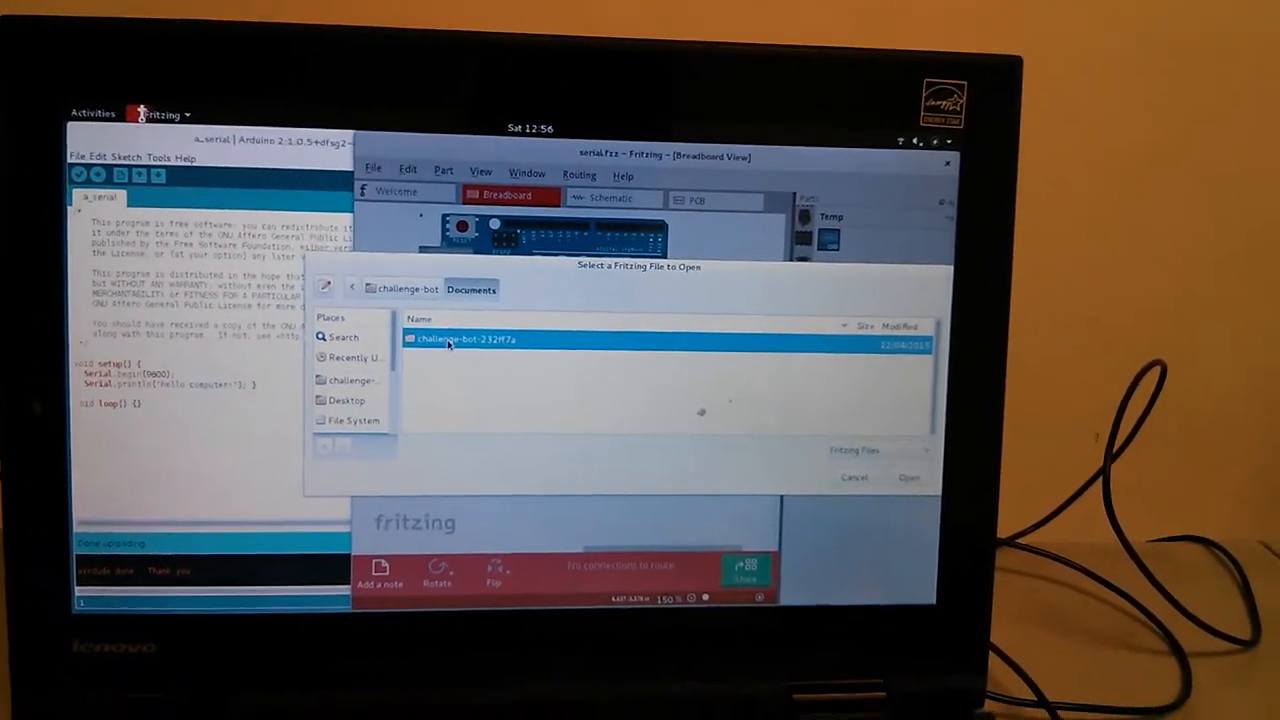
pyautogui.doubleClick(455, 340)
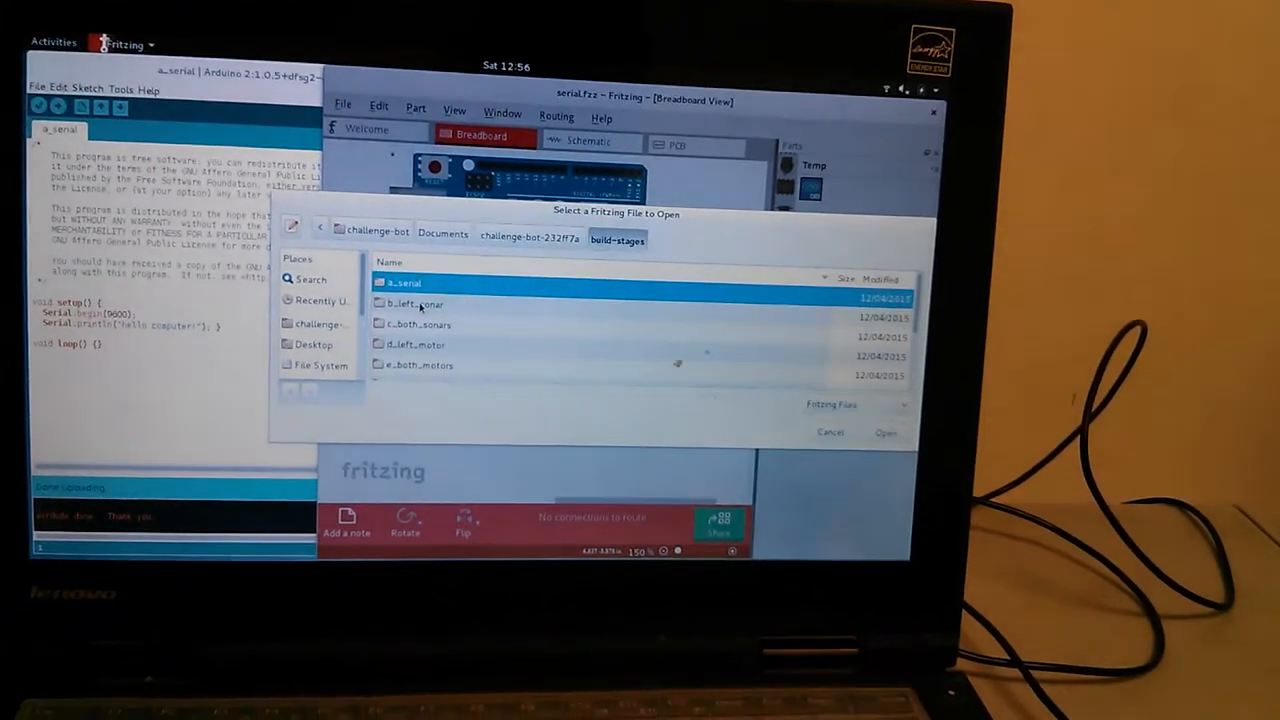
pyautogui.doubleClick(413, 303)
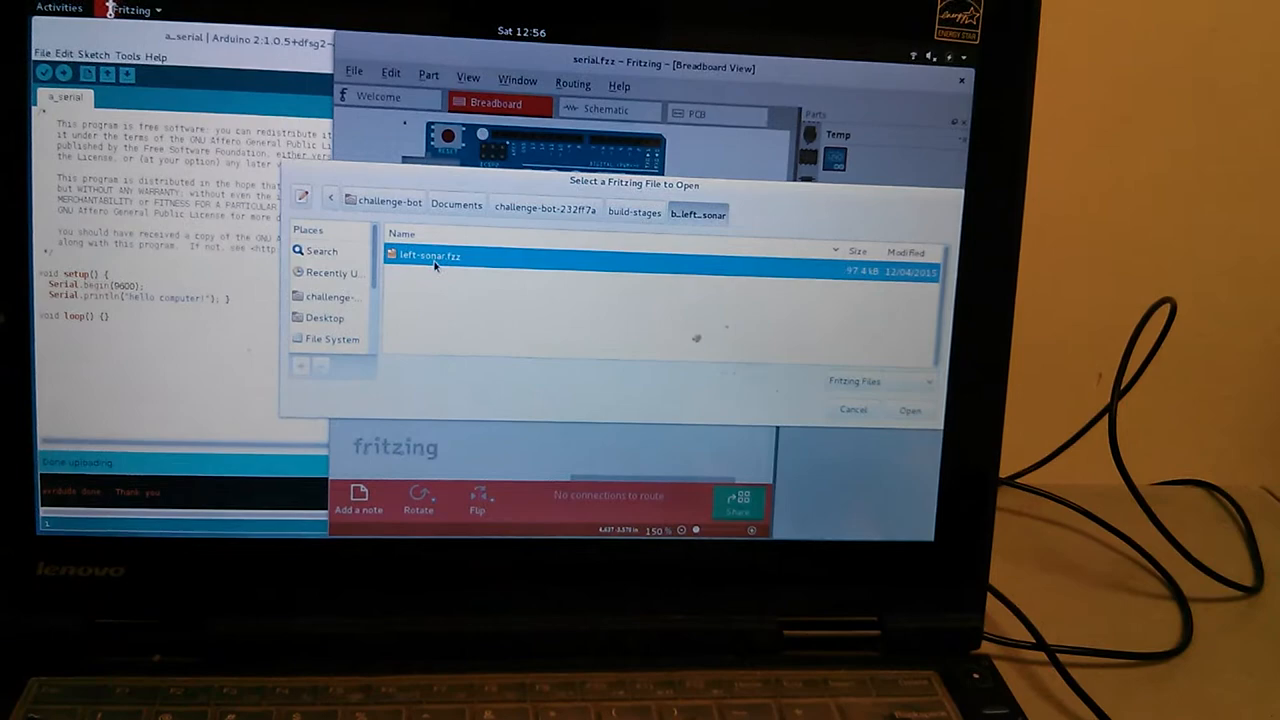
pyautogui.click(910, 410)
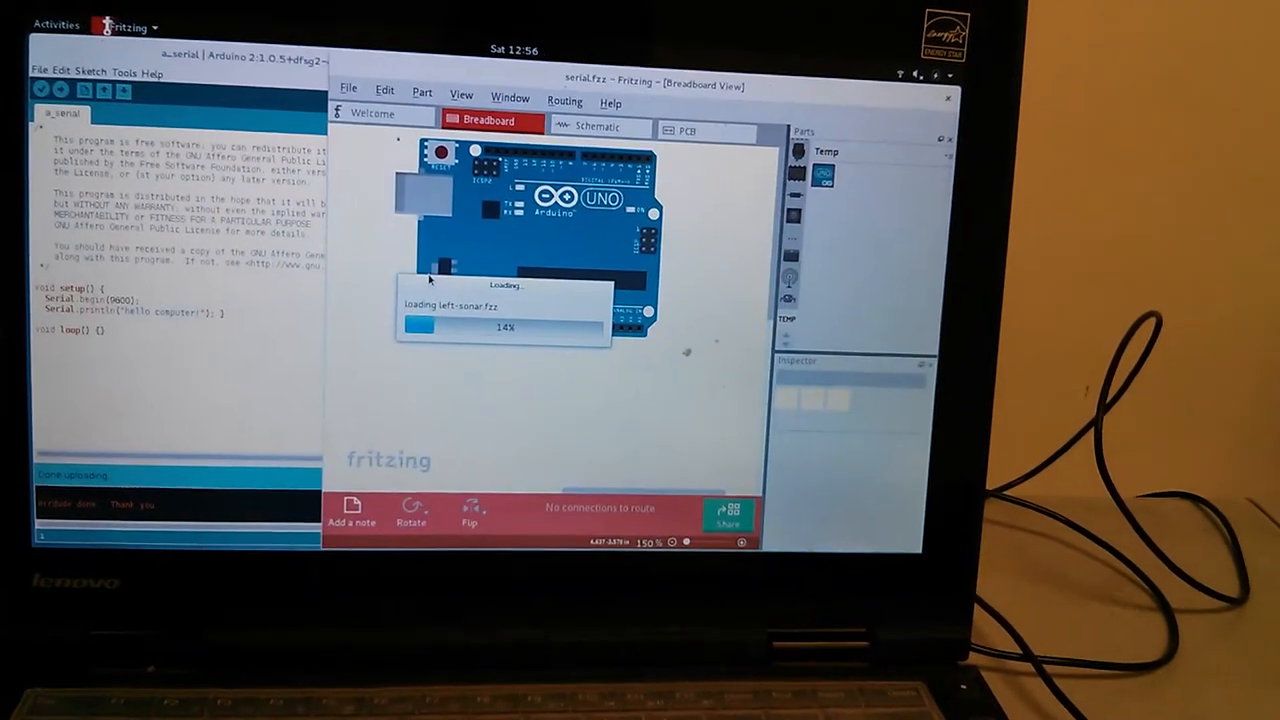